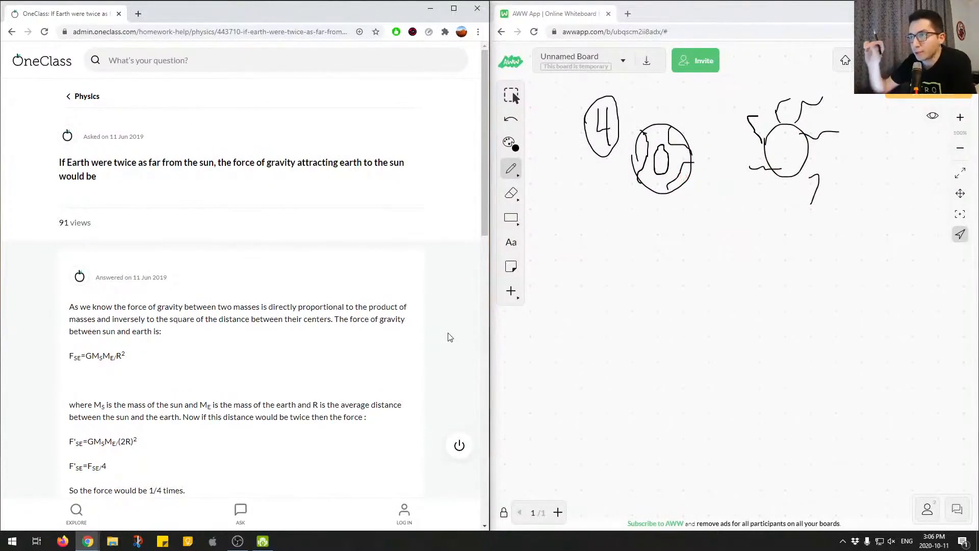
mouse_move(162, 202)
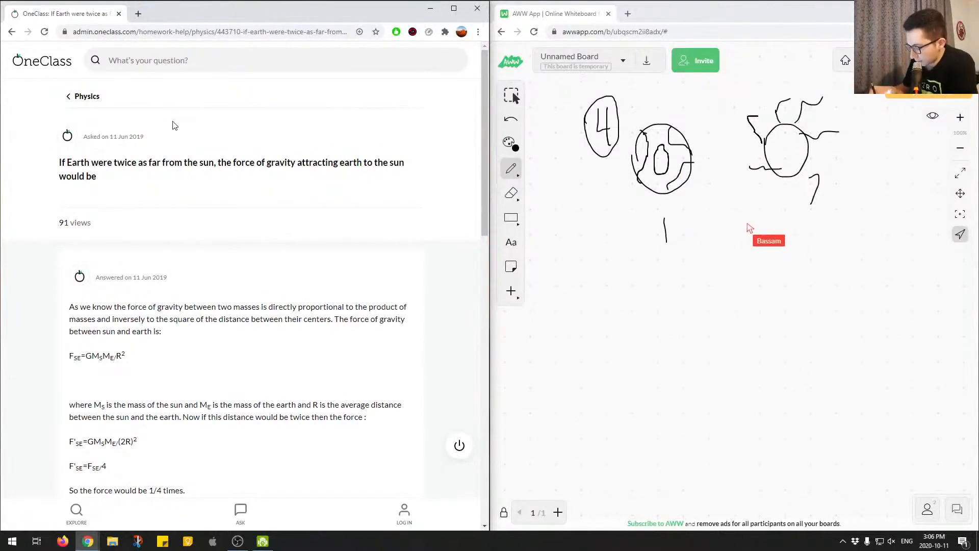
Draw a double-headed arrow from Earth to the Sun and label the distance r
left_click_drag(665, 227, 793, 215)
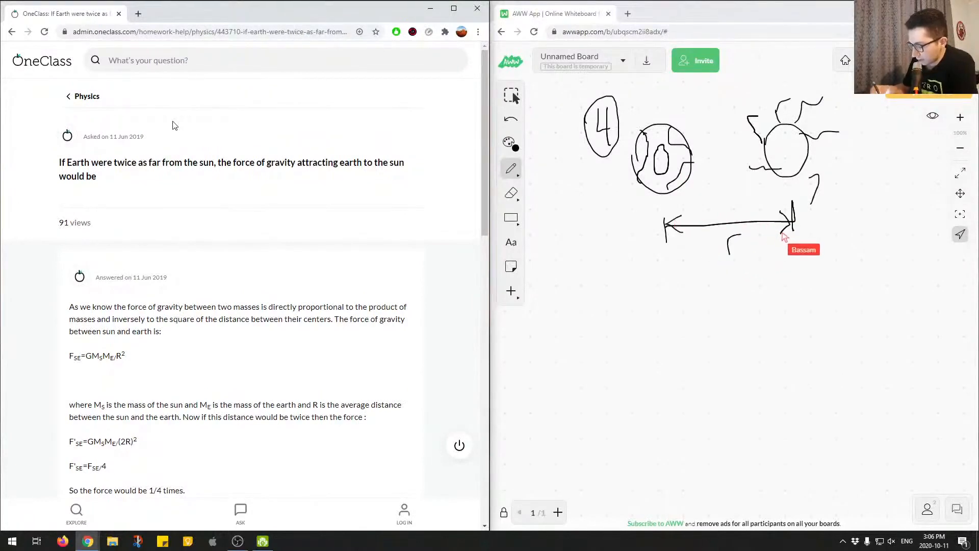
left_click_drag(595, 262, 596, 303)
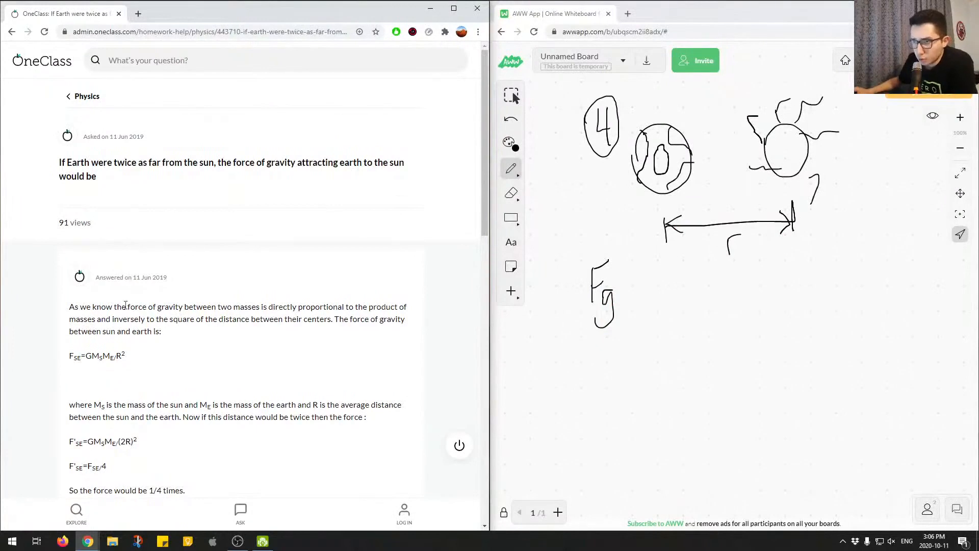
scroll("down", 3)
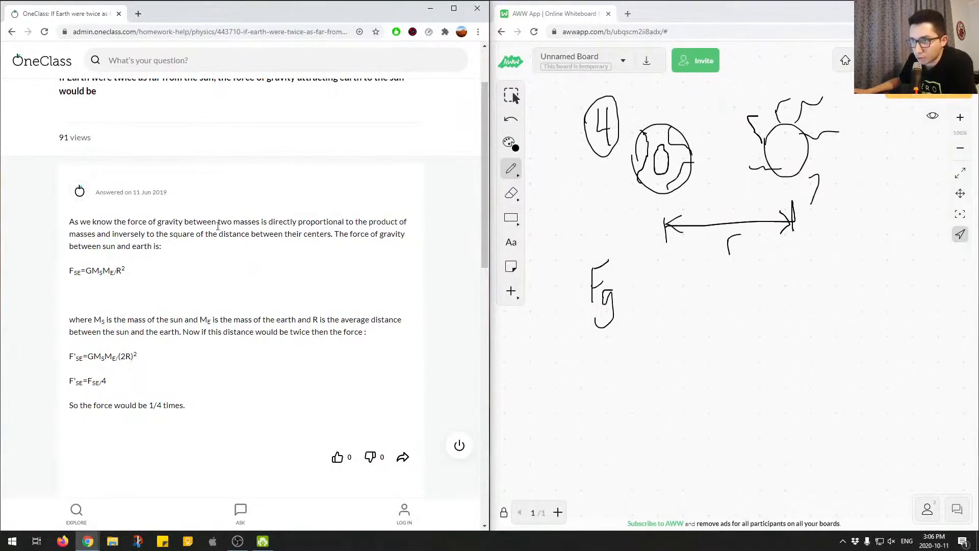
left_click_drag(267, 220, 368, 221)
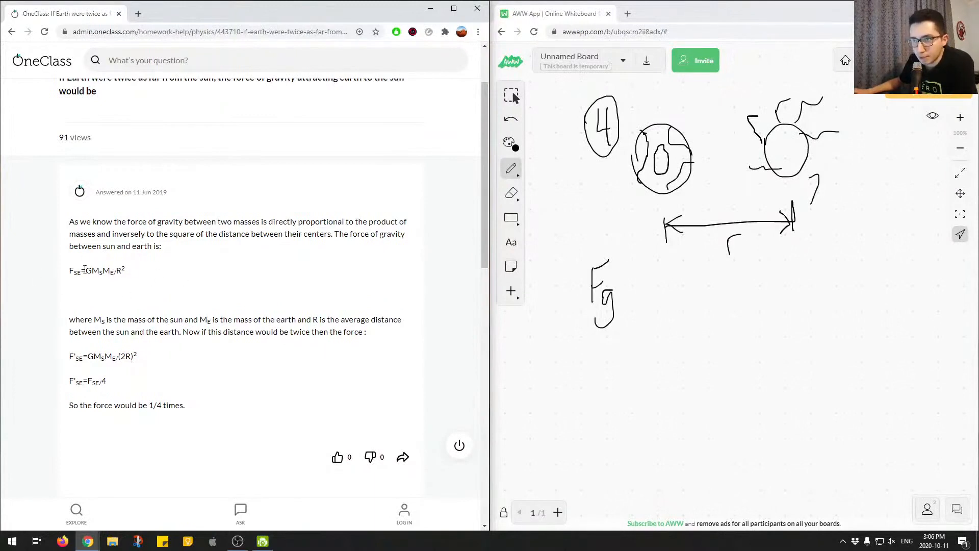
double_click(88, 270)
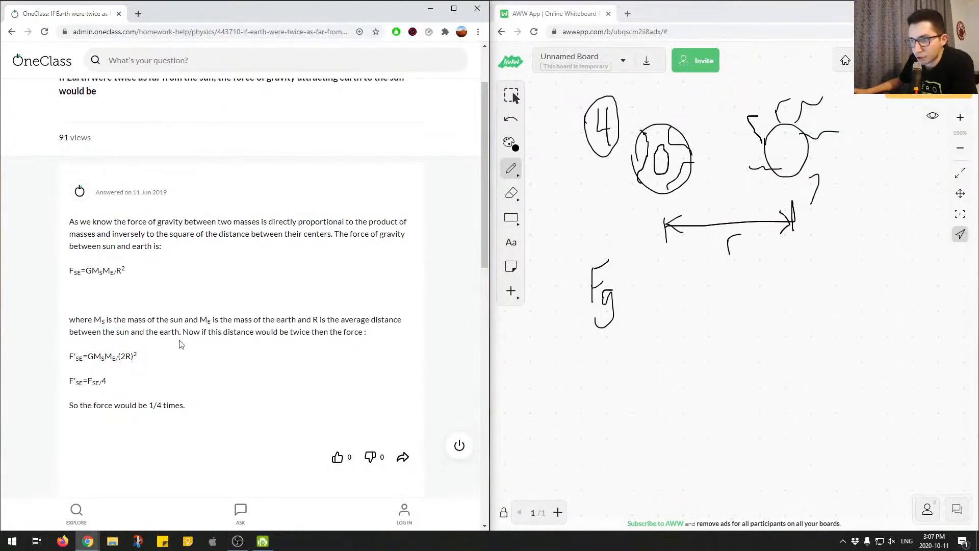
left_click_drag(183, 331, 366, 332)
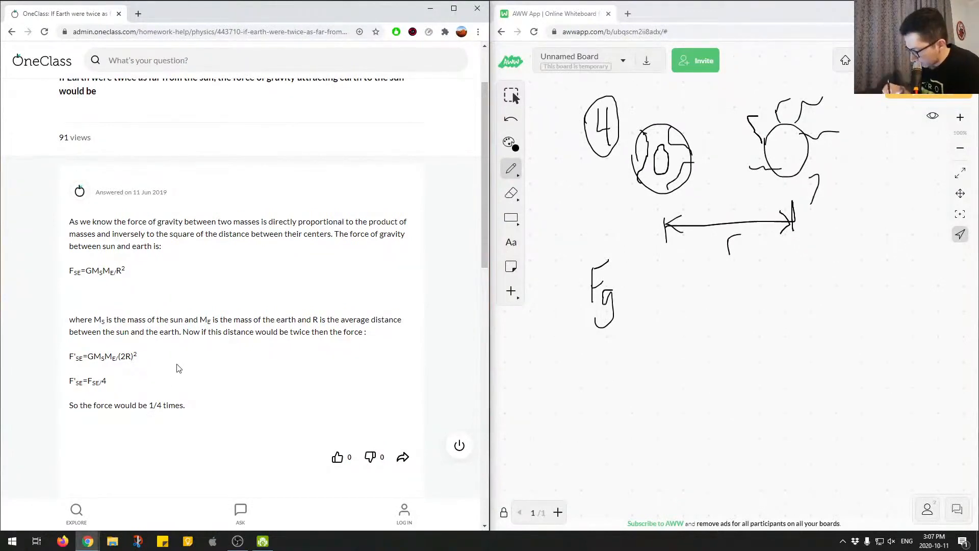
Write '= G Ms ME' after Fg as the numerator of the first formula
left_click_drag(628, 294, 646, 293)
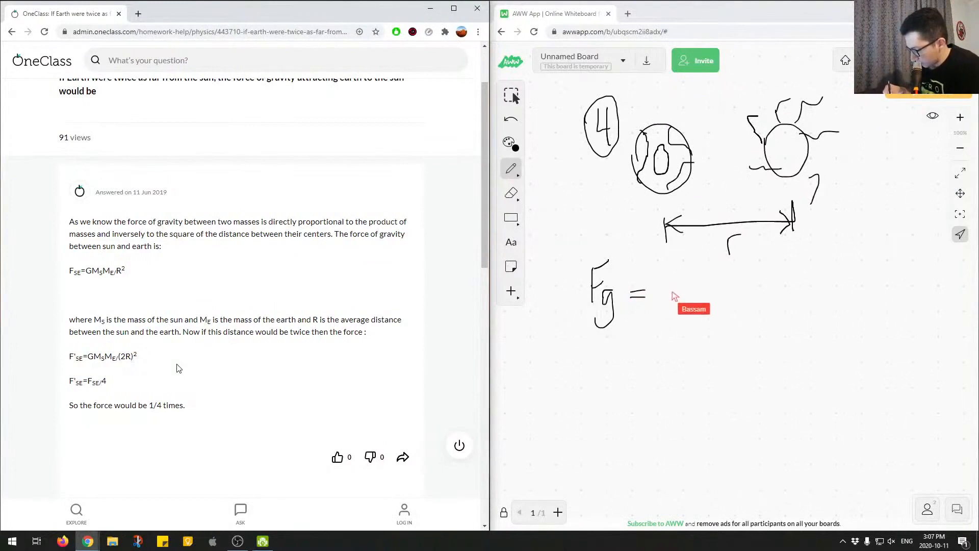
left_click_drag(649, 293, 745, 306)
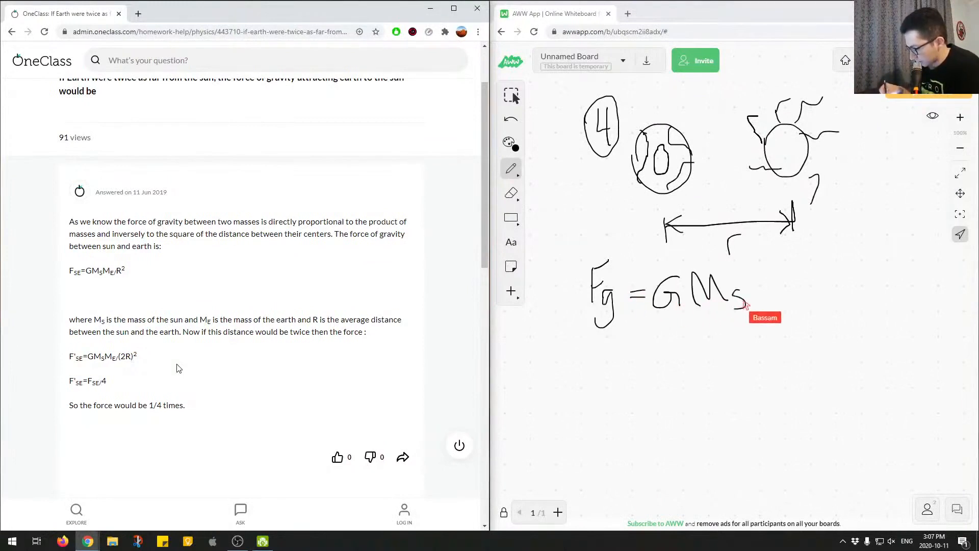
left_click_drag(756, 293, 796, 294)
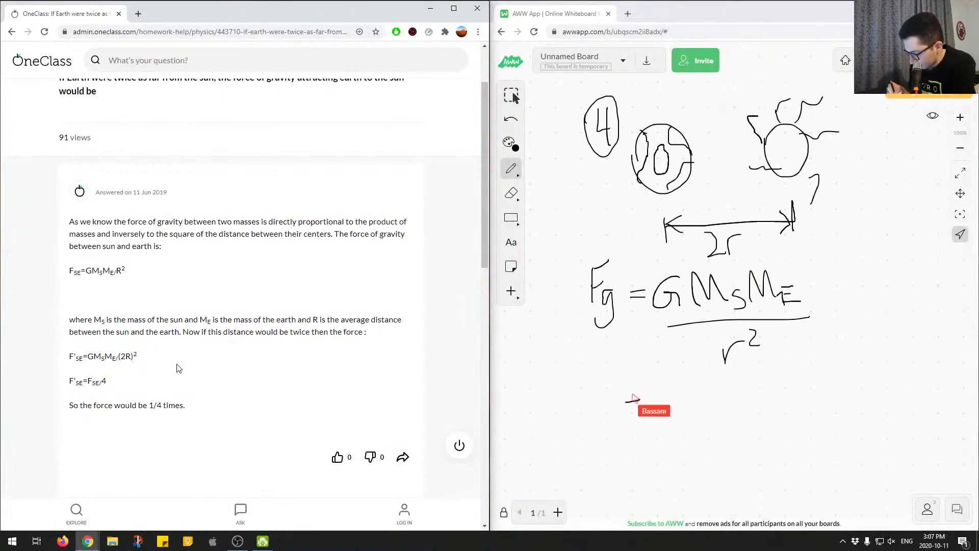
Start a second line with G Ms ME over a (2r)² denominator
left_click_drag(631, 400, 712, 400)
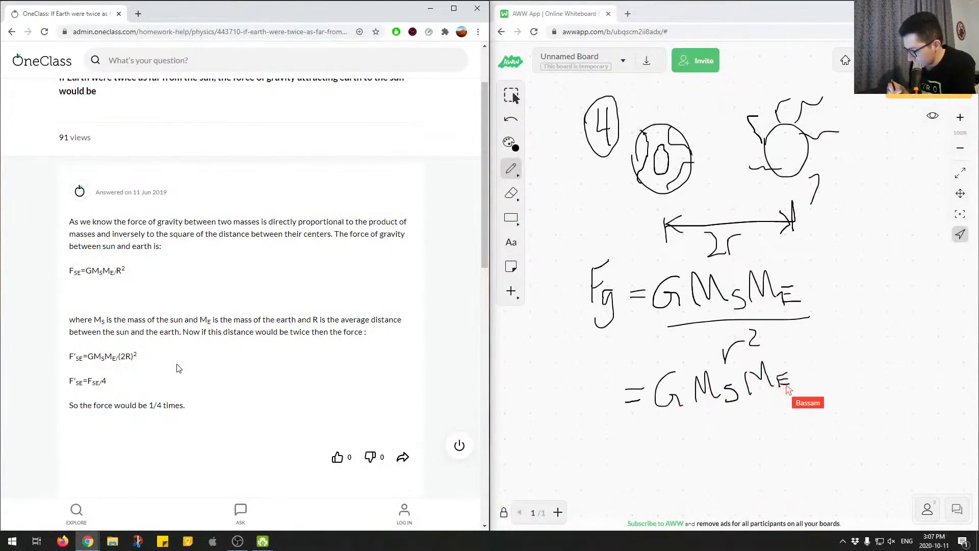
left_click_drag(792, 390, 703, 443)
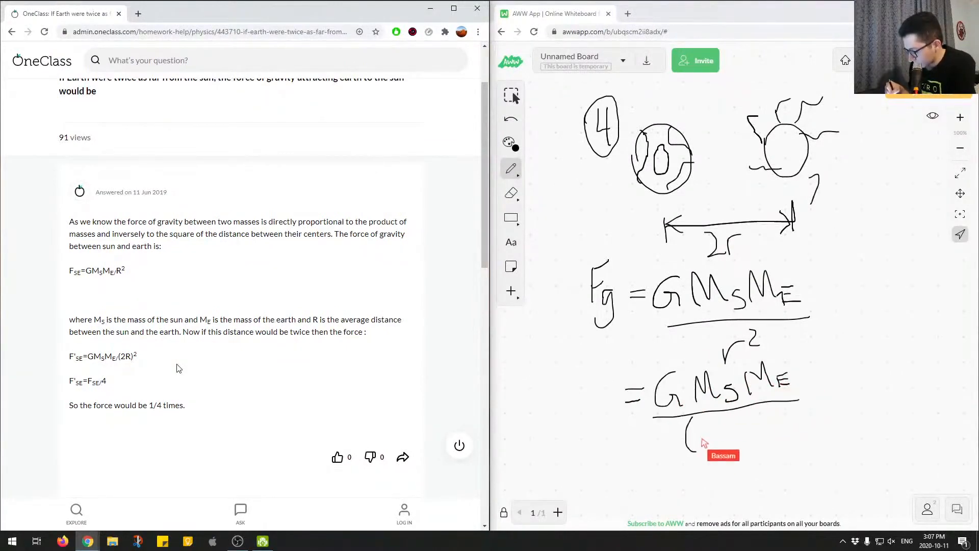
left_click_drag(686, 431, 742, 443)
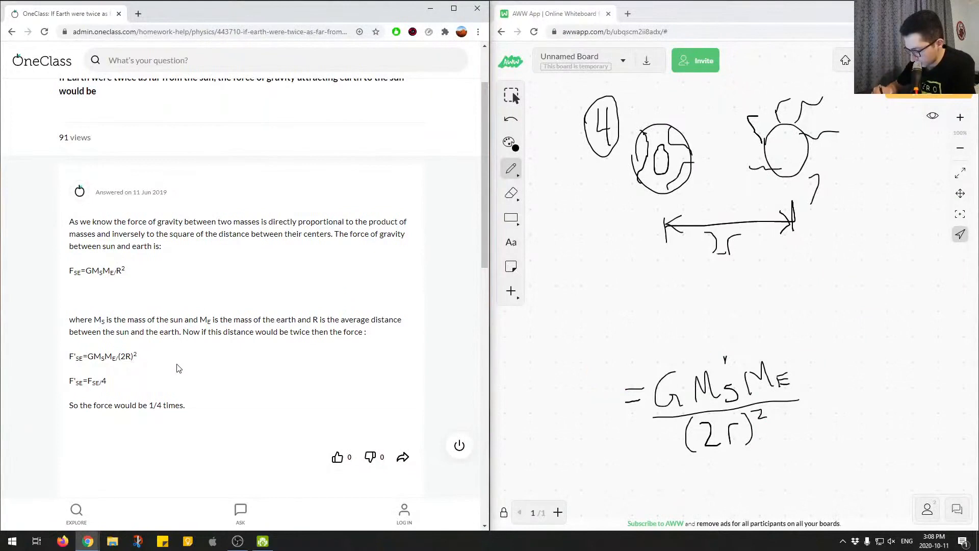
Write the new formula Fg = G Ms ME over 4r²
left_click_drag(571, 400, 577, 437)
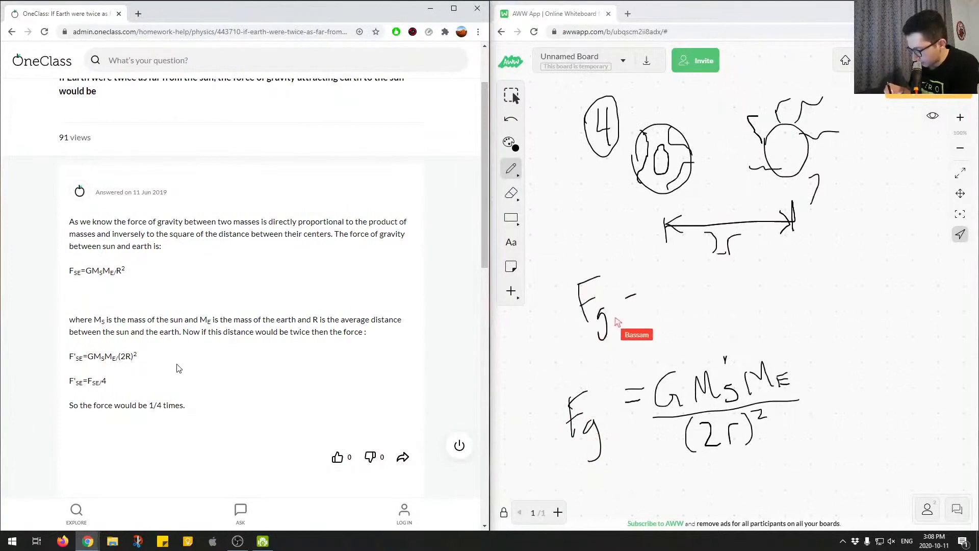
left_click_drag(616, 322, 674, 281)
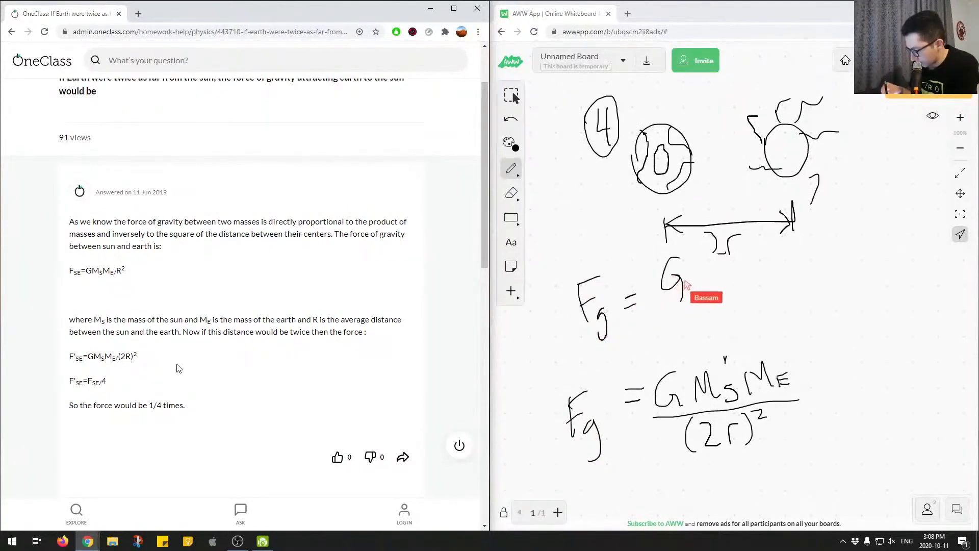
left_click_drag(689, 287, 721, 294)
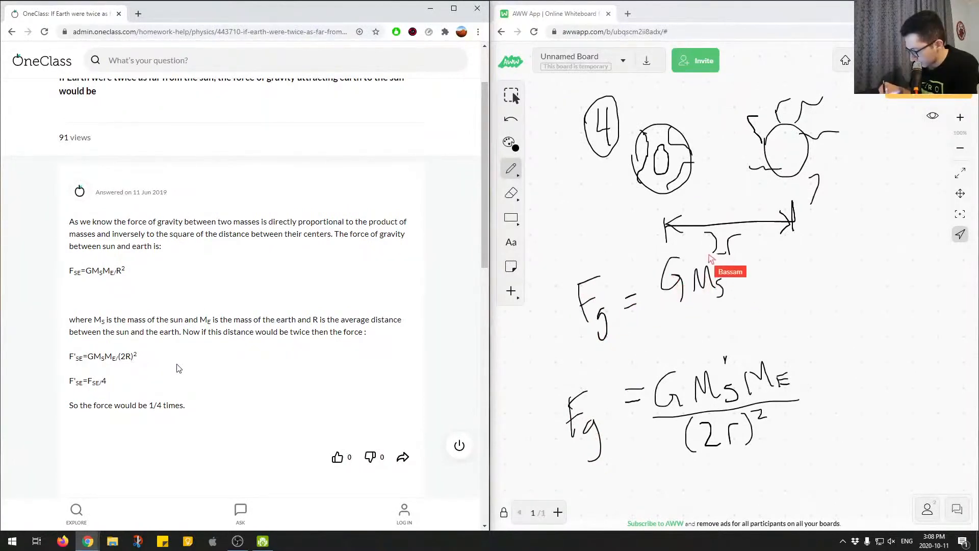
left_click_drag(737, 274, 774, 287)
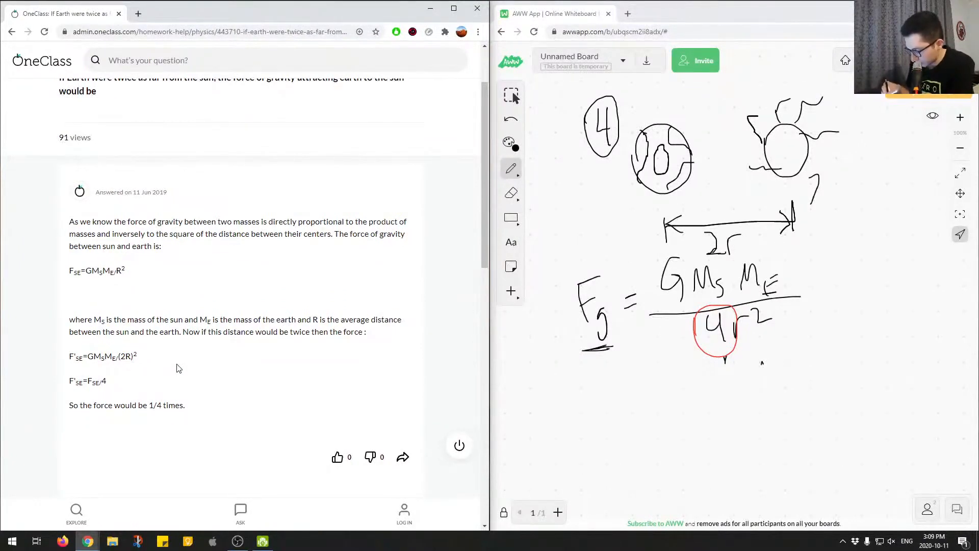
mouse_move(740, 356)
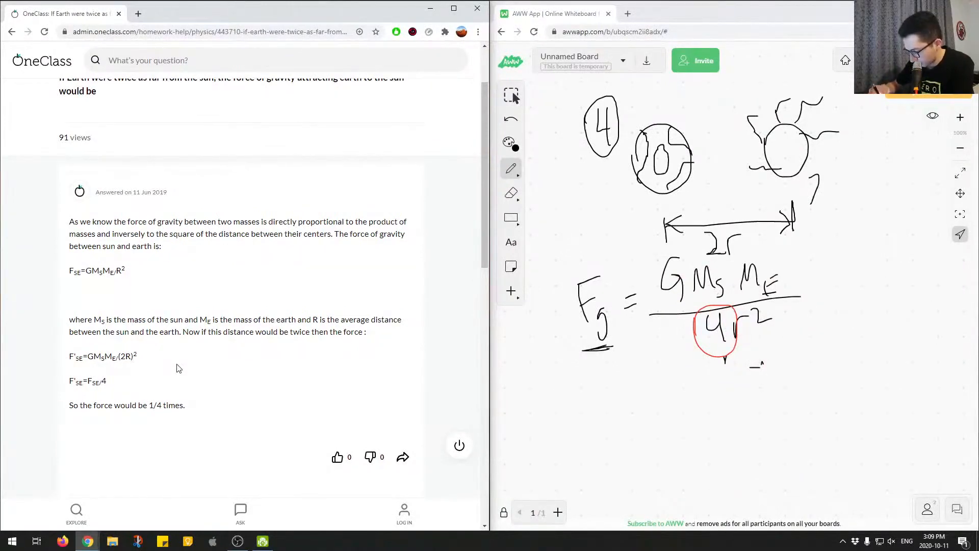
Write the fraction G Ms ME over r² below the circled formula
left_click_drag(606, 383, 599, 409)
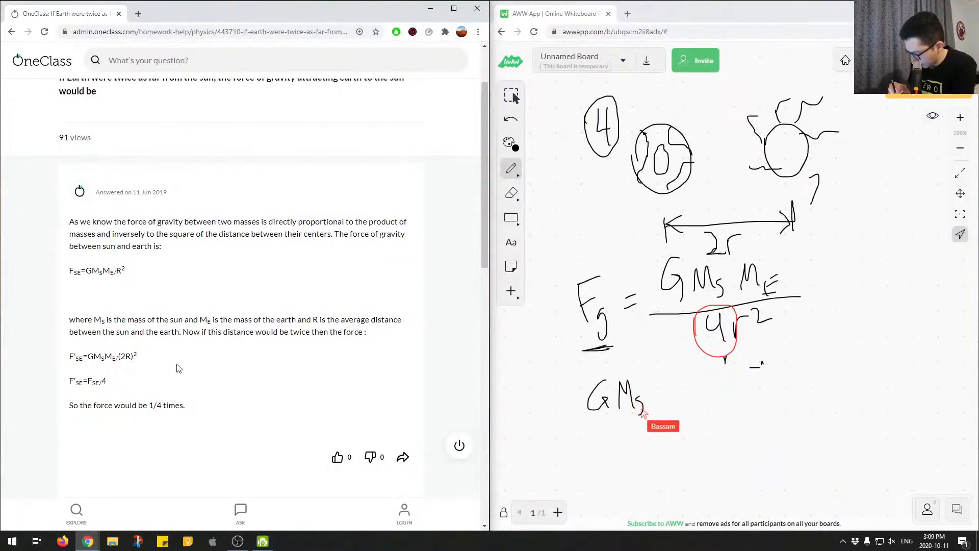
left_click_drag(643, 406, 681, 400)
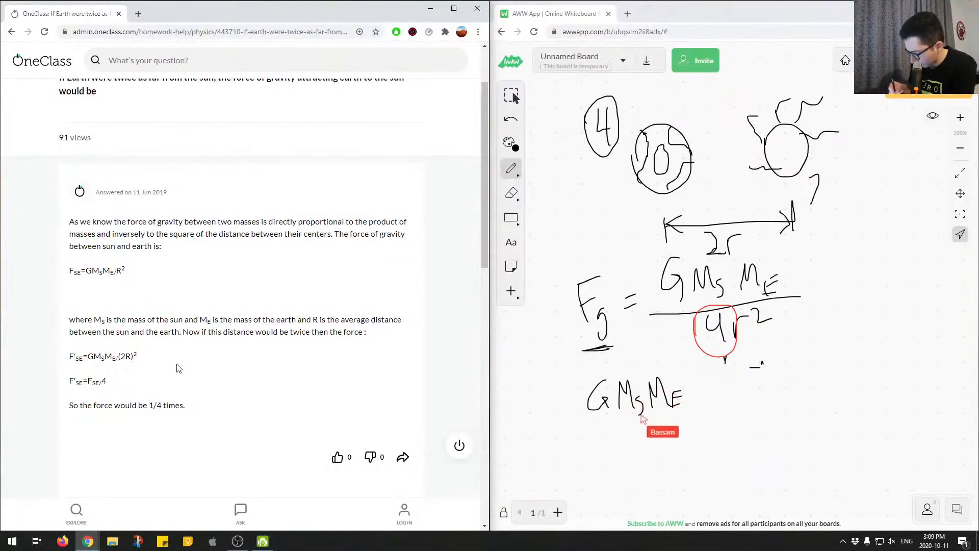
left_click_drag(630, 415, 665, 437)
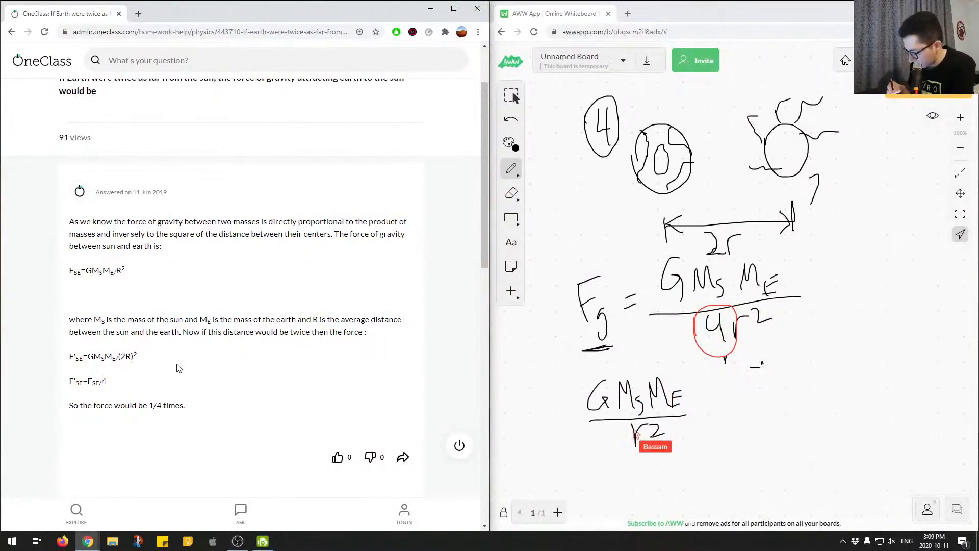
mouse_move(623, 461)
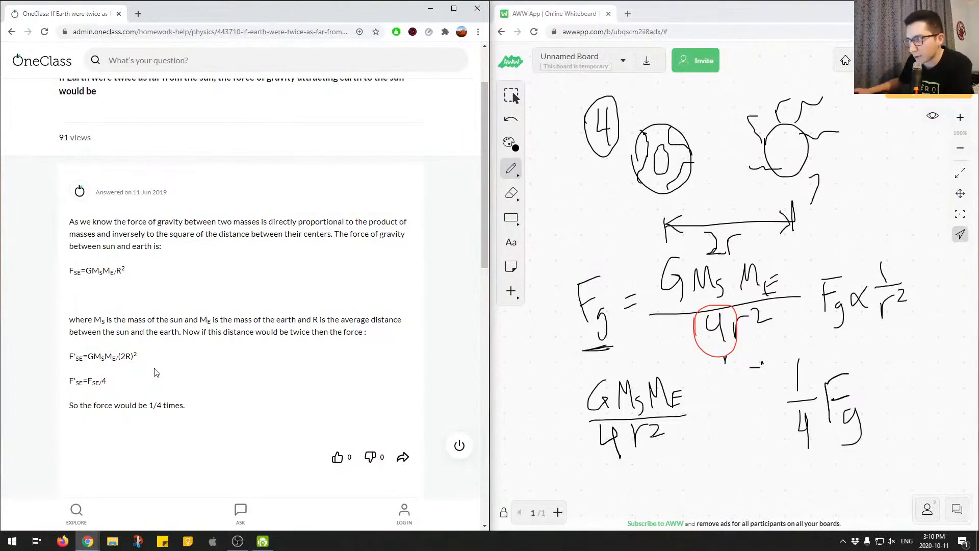
Comment 'Great job! Correct answer.' and mark the OneClass solution correct
scroll("down", 3)
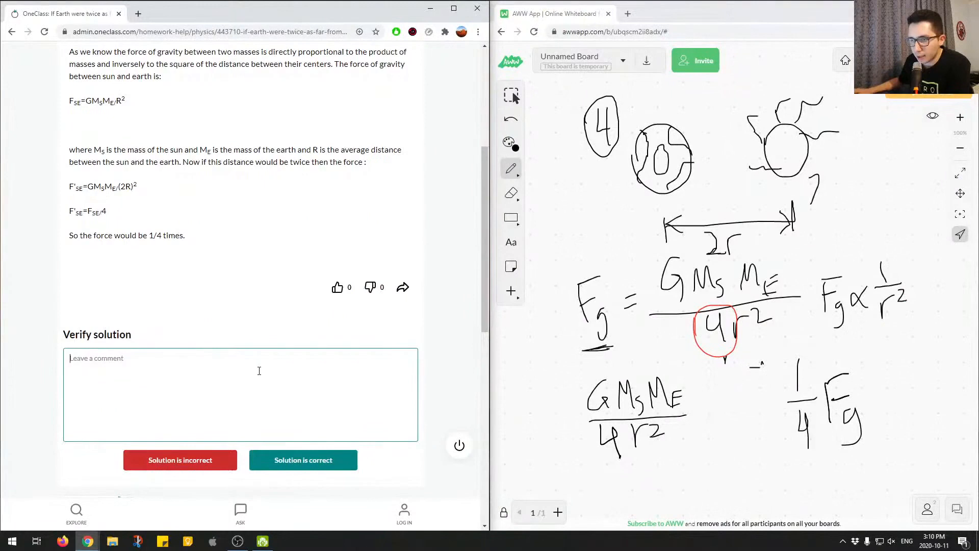
scroll("down", 3)
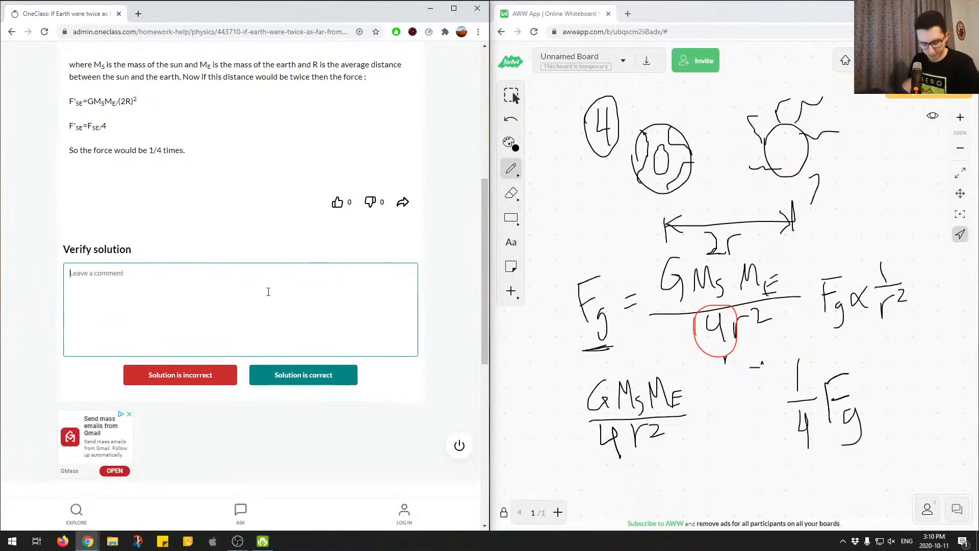
type("Great job! C")
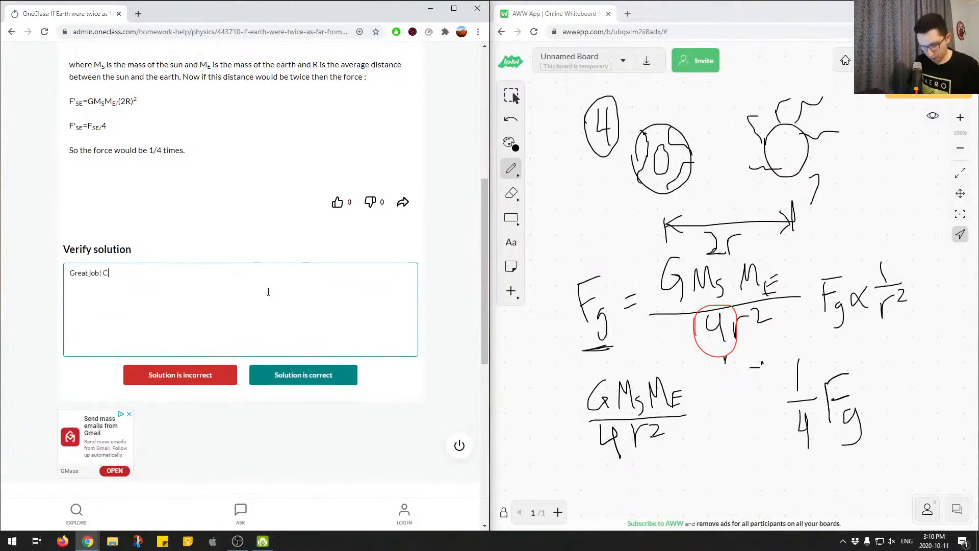
type("orrect answer.")
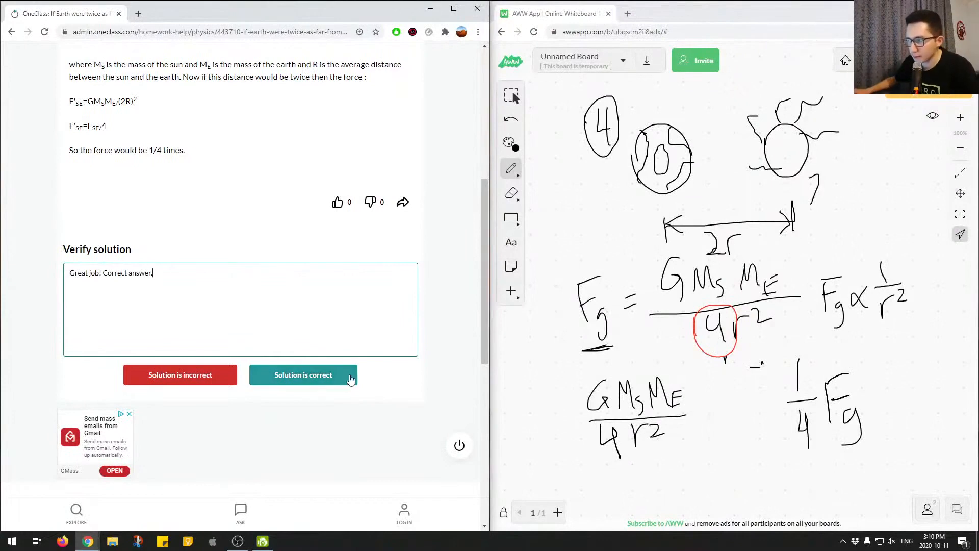
left_click(303, 375)
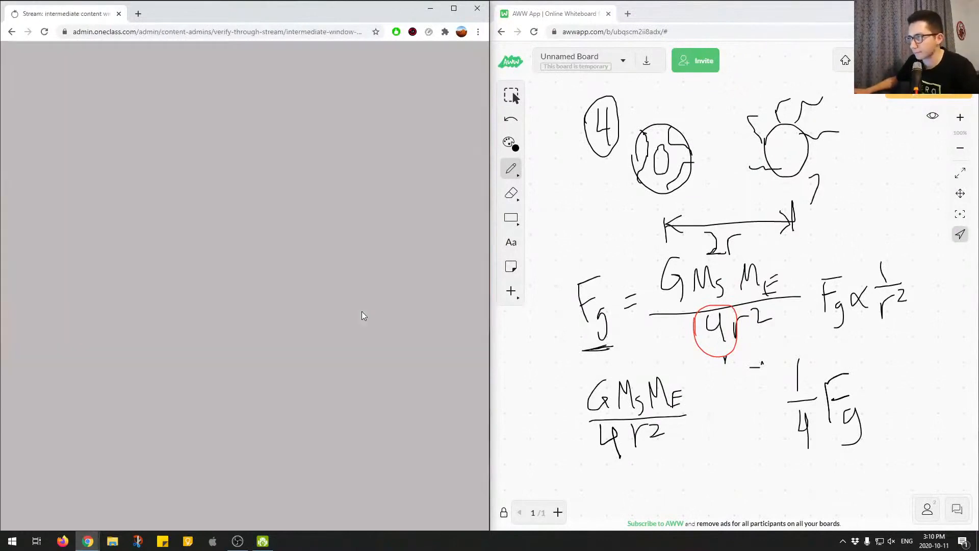